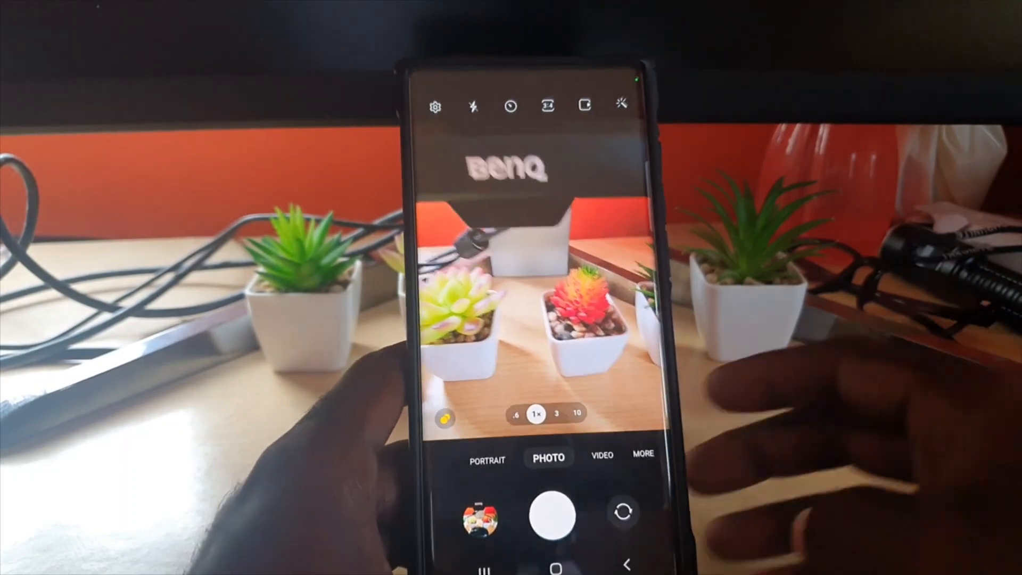
- Capture a photo of the desk with the potted plants, monitor and mouse
{"action": "left_click", "coordinate": [481, 514]}
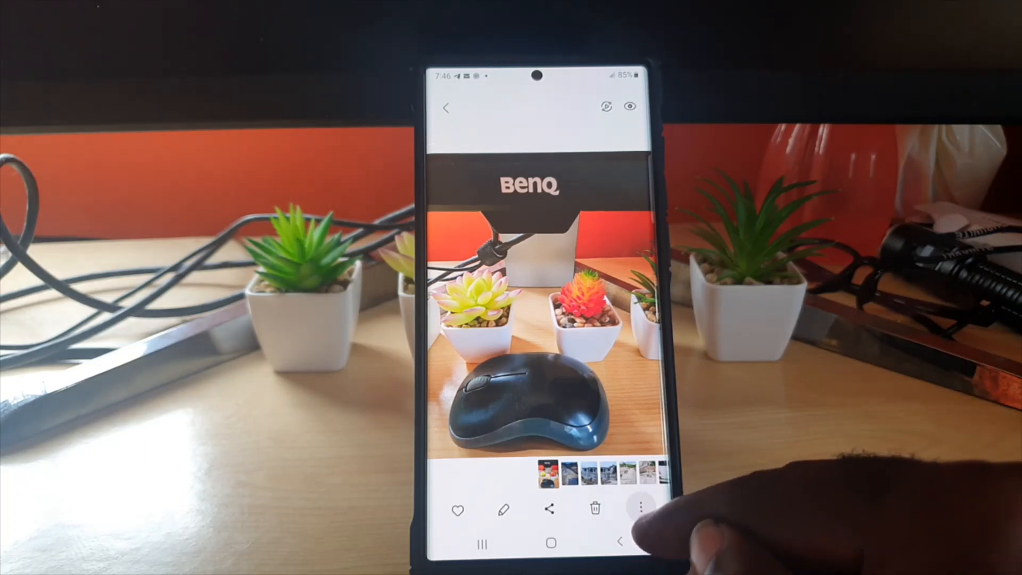
- Show the photo's Details from the More menu
{"action": "left_click", "coordinate": [641, 508]}
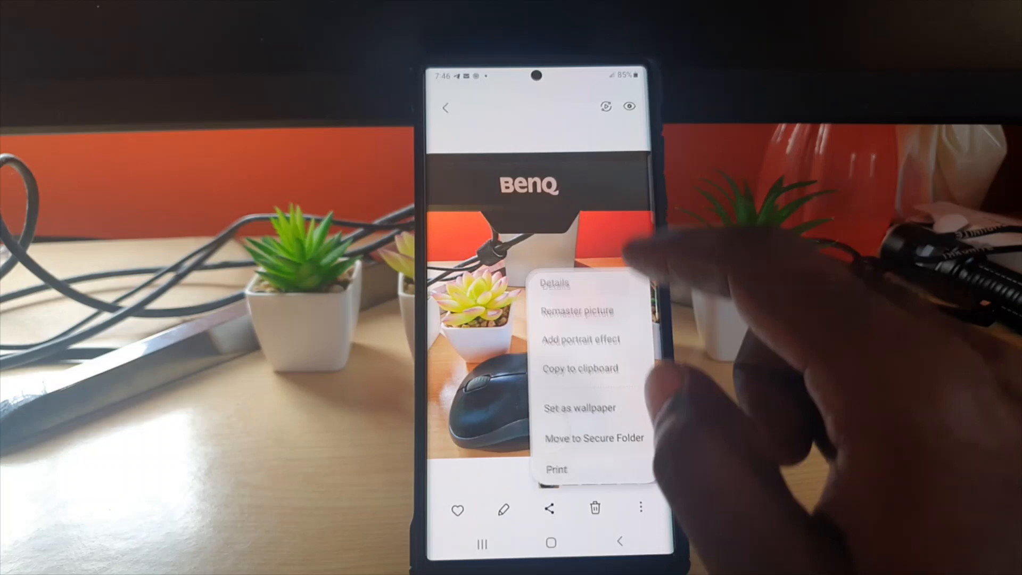
{"action": "left_click", "coordinate": [555, 284]}
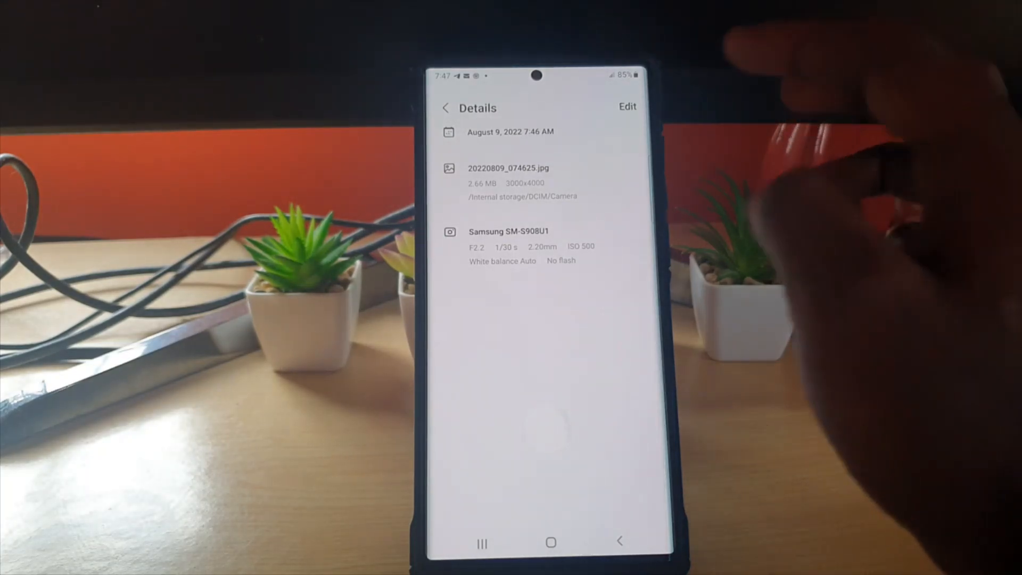
- Enter edit mode and review the Date/Time picker, cancelling to keep August 9, 2022 7:46 AM
{"action": "left_click", "coordinate": [627, 106]}
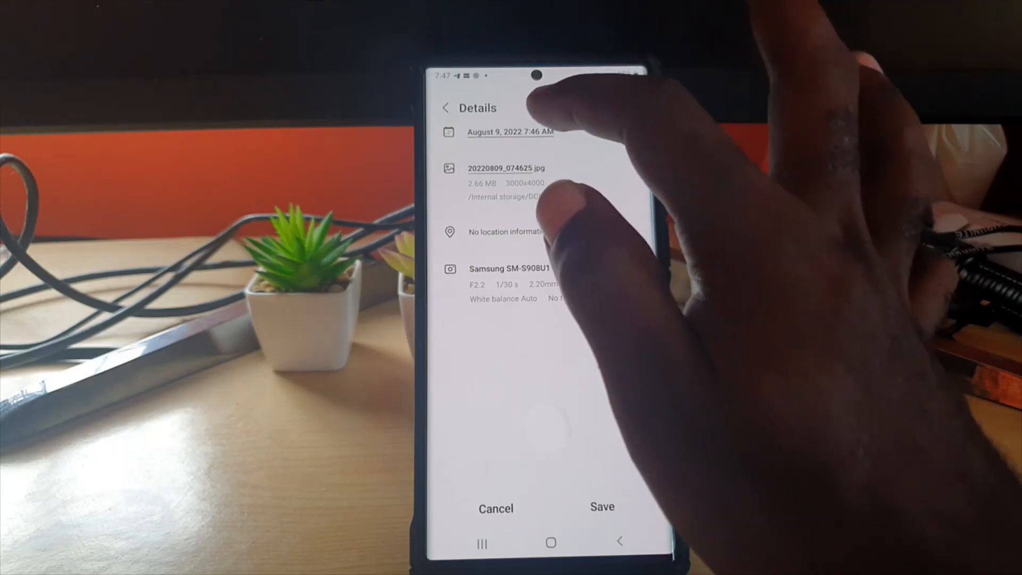
{"action": "left_click", "coordinate": [510, 131]}
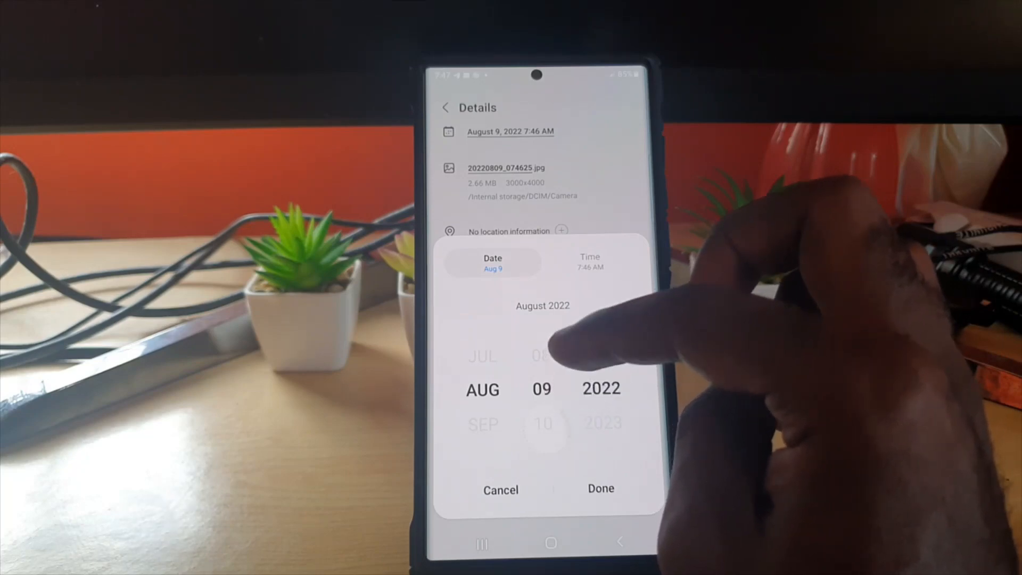
{"action": "mouse_move", "coordinate": [554, 352]}
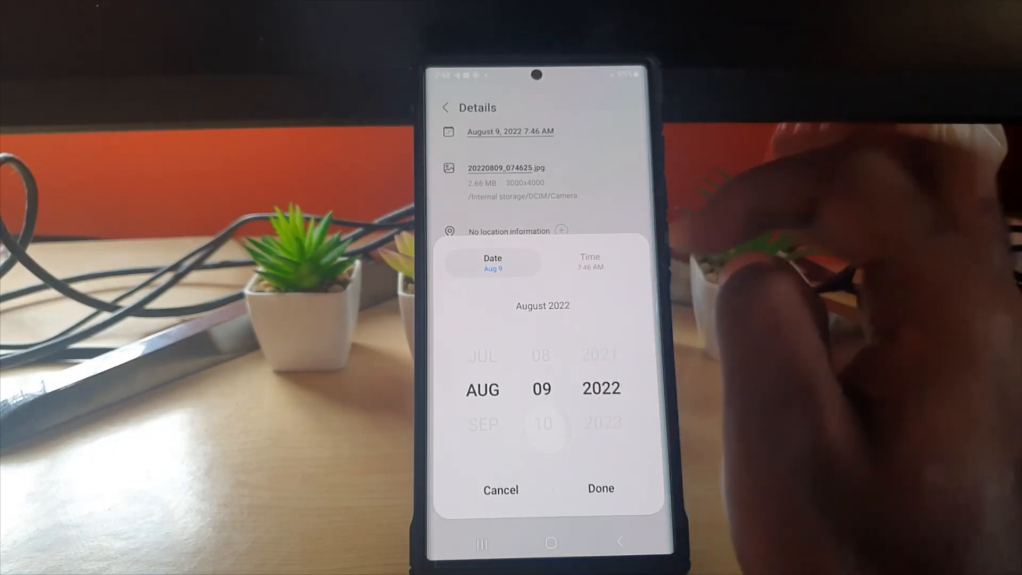
{"action": "left_click", "coordinate": [589, 262]}
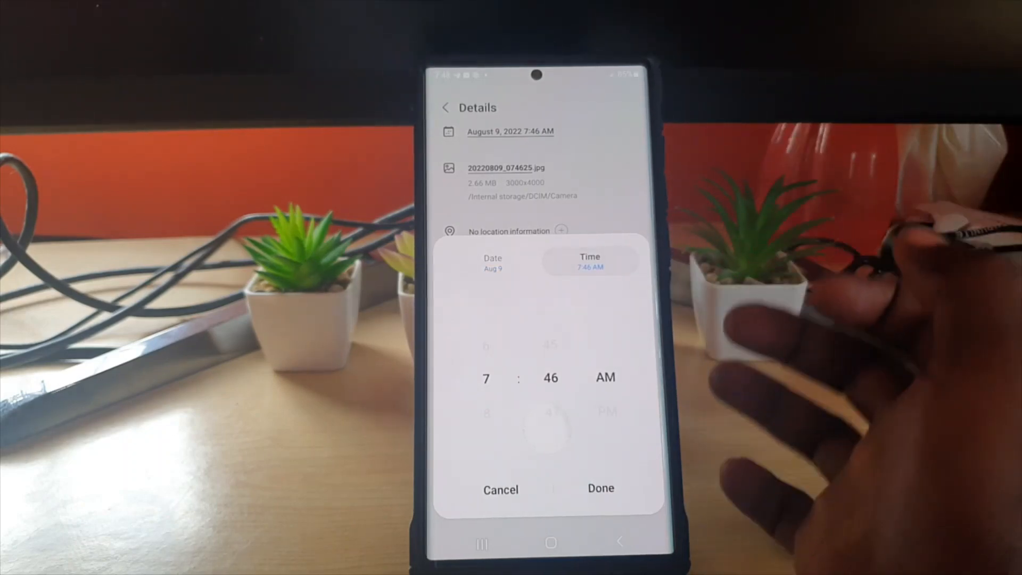
{"action": "left_click", "coordinate": [493, 262]}
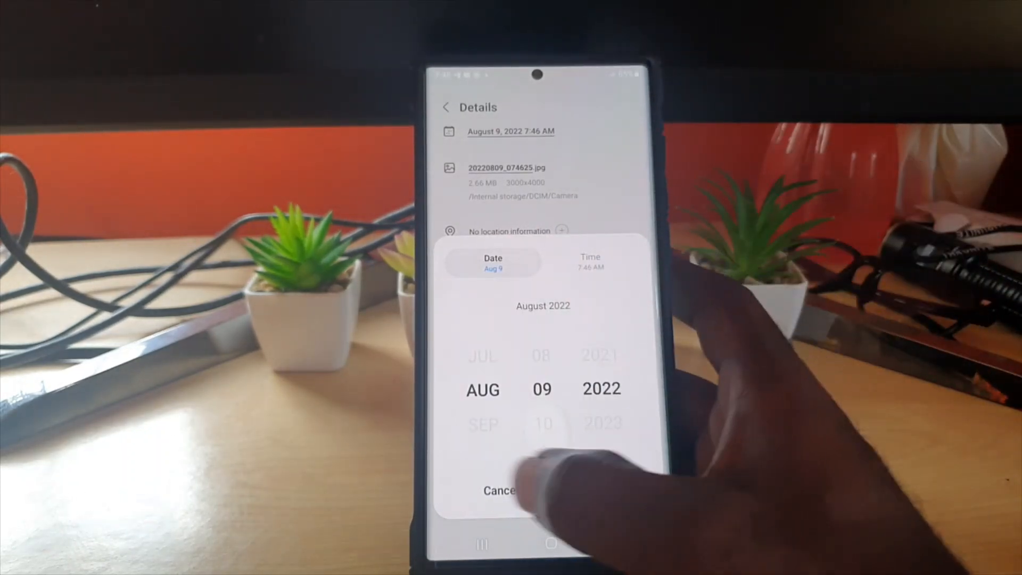
{"action": "left_click", "coordinate": [497, 491]}
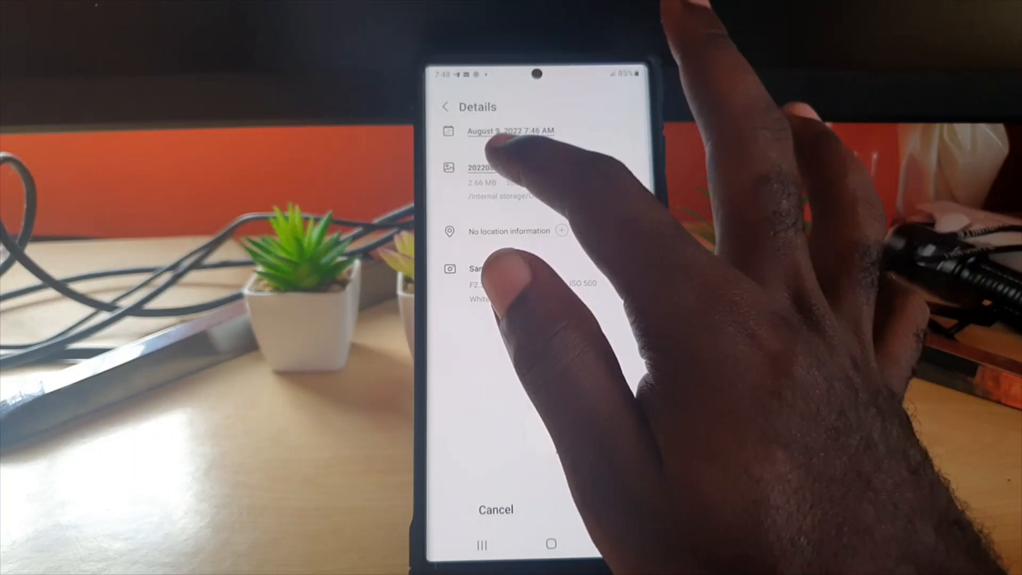
- Select the filename field for renaming, then cancel to leave the file name unchanged
{"action": "left_click", "coordinate": [499, 168]}
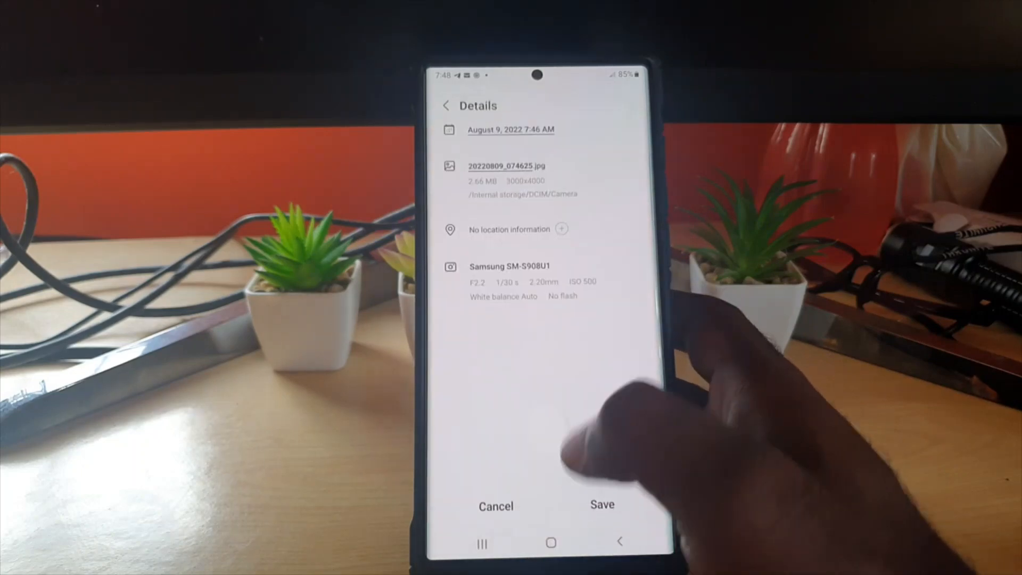
{"action": "left_click", "coordinate": [507, 166]}
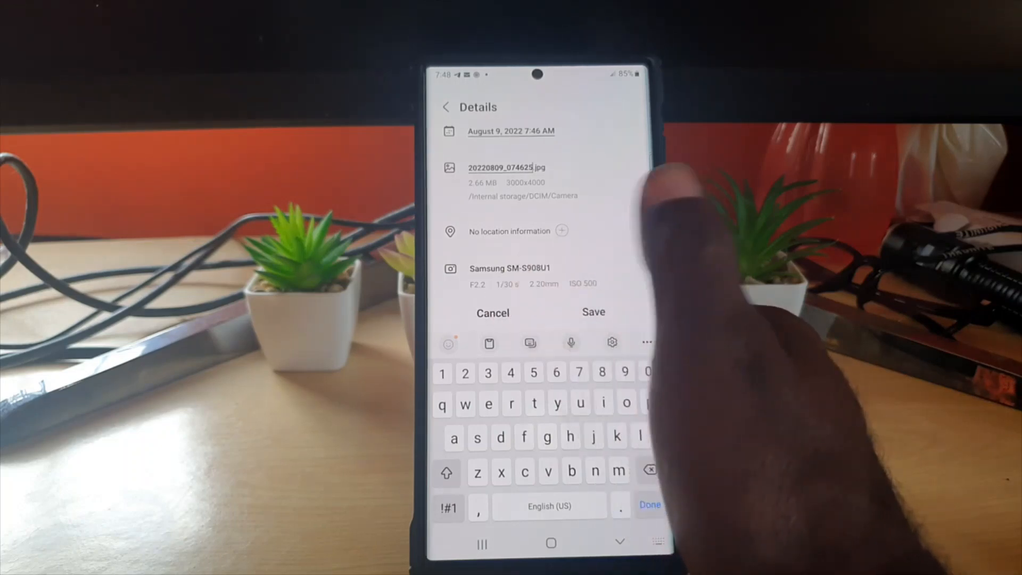
{"action": "left_click", "coordinate": [593, 312]}
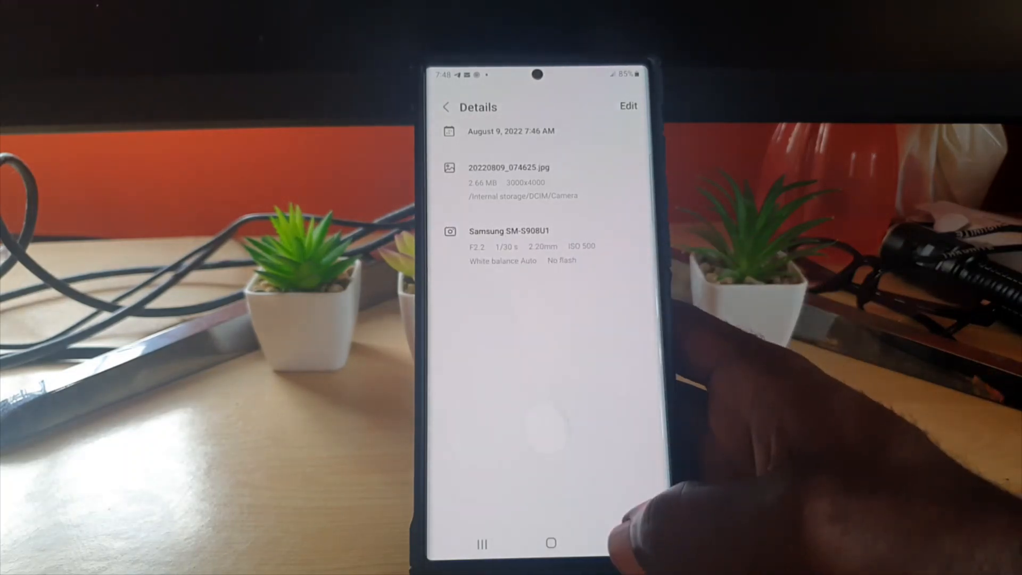